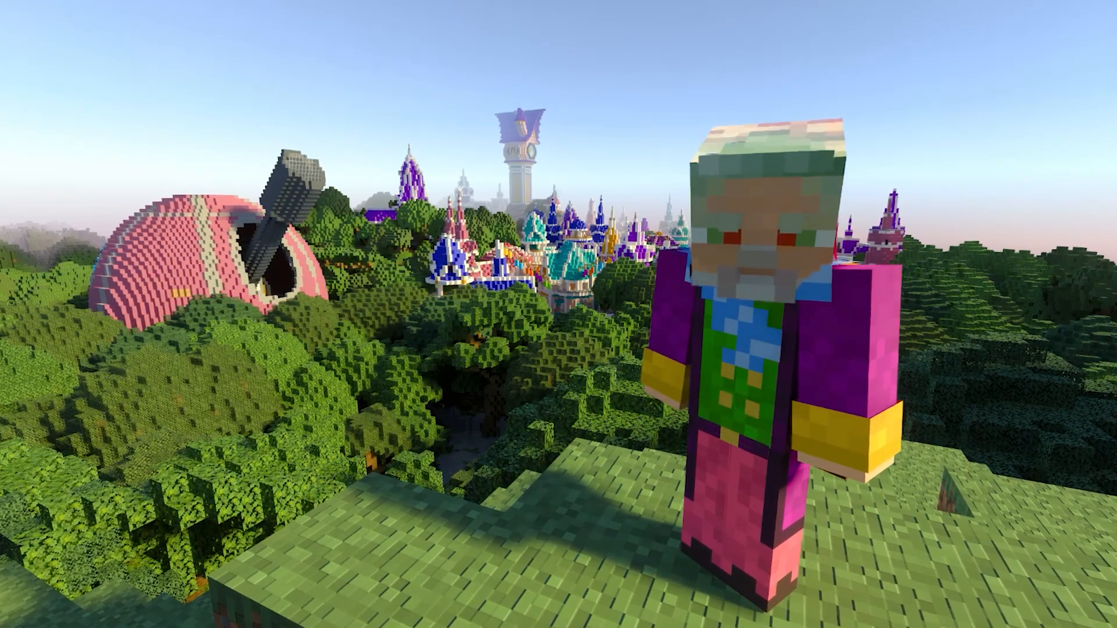
mouse_move(558, 314)
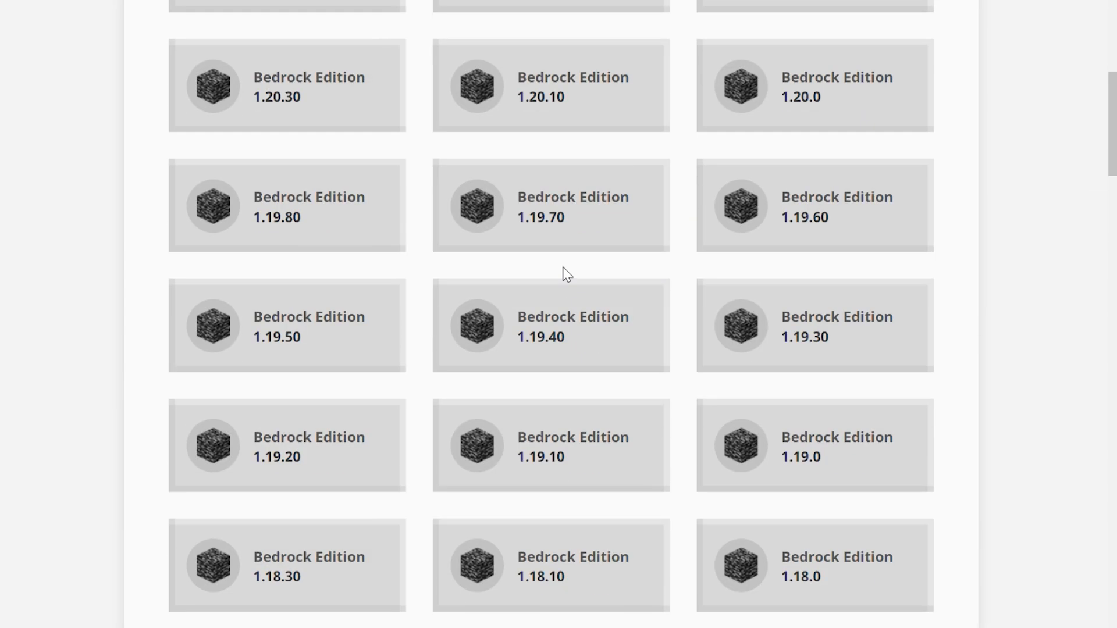
Expand the Windows (x86) download list to show the macOS, Windows and Linux builds.
scroll(down, 3)
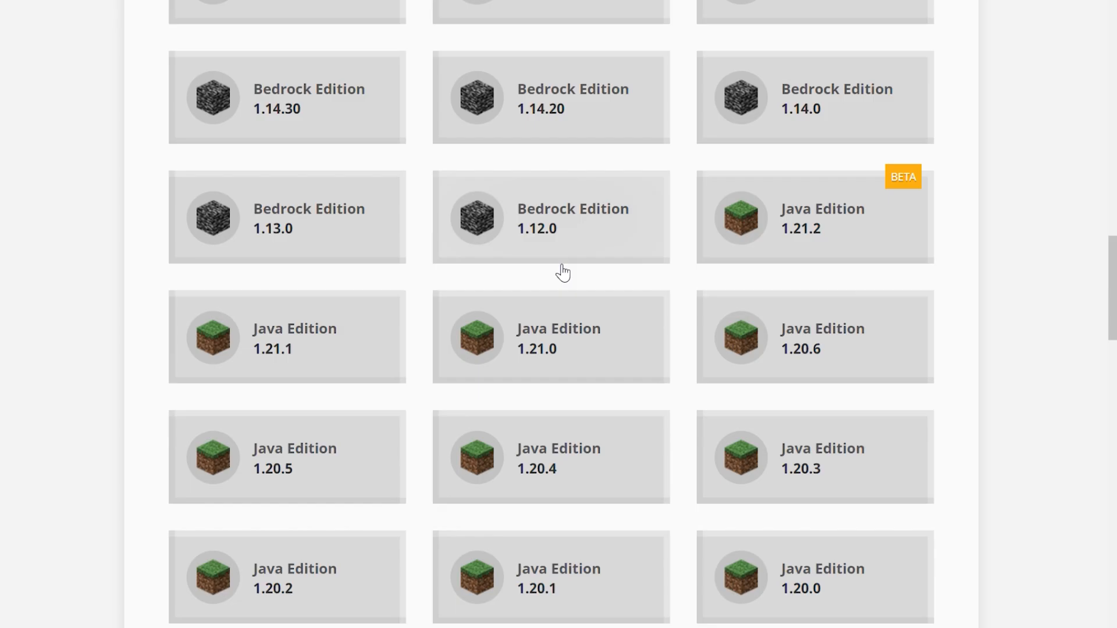
scroll(down, 3)
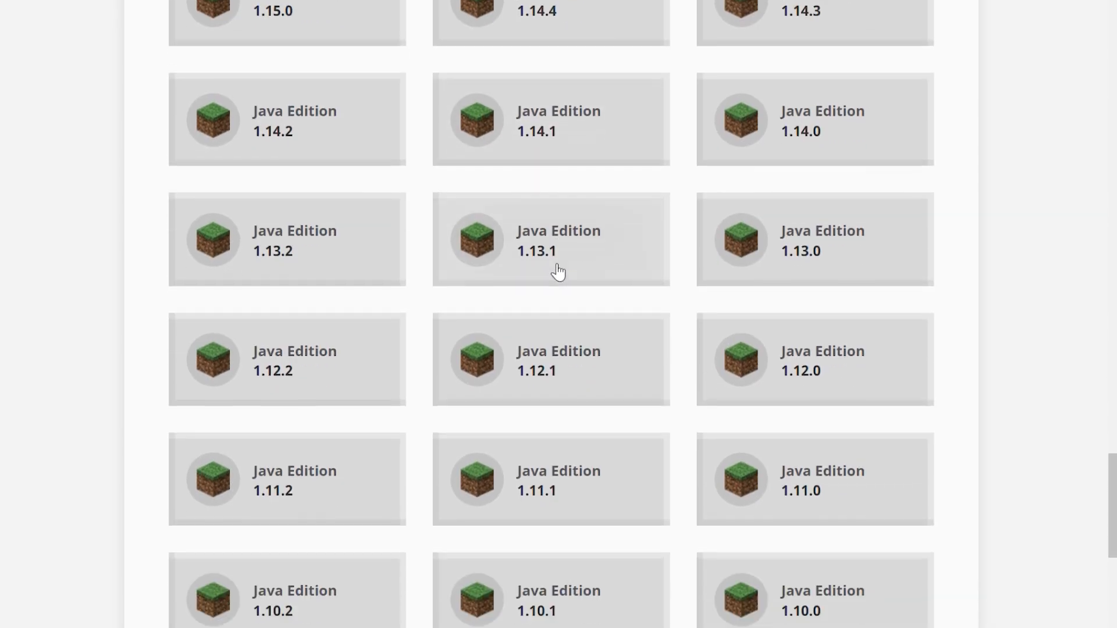
scroll(down, 3)
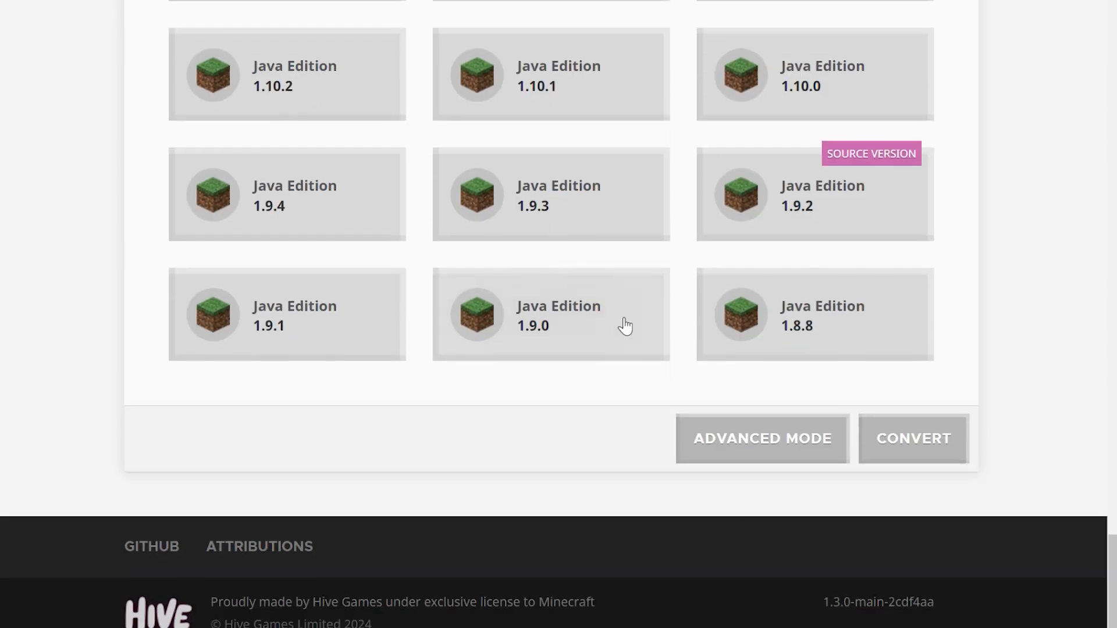
scroll(up, 3)
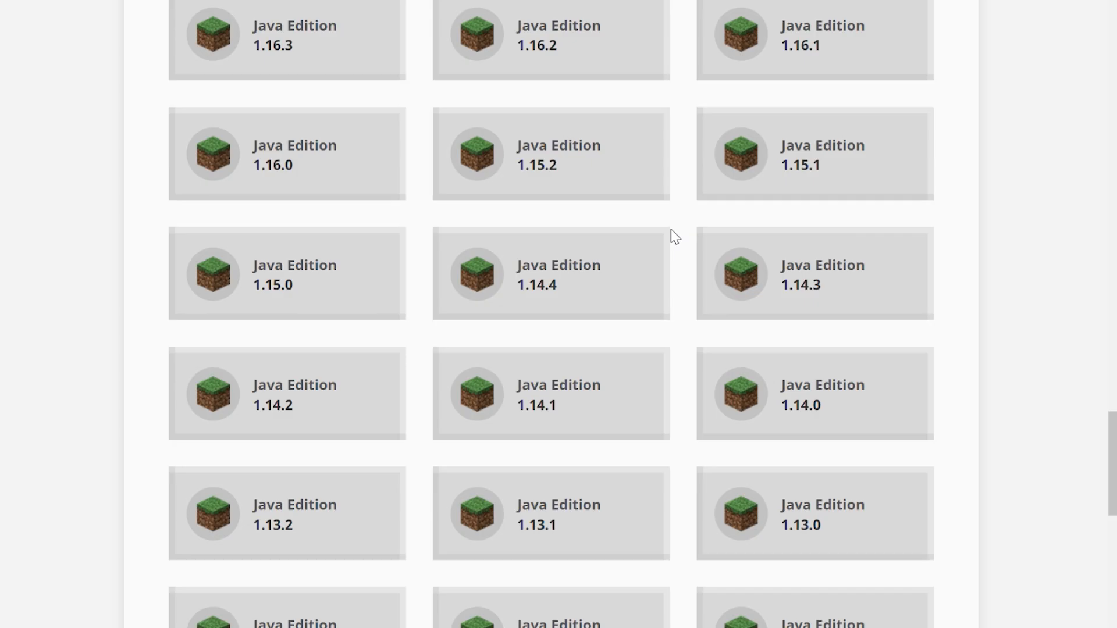
scroll(up, 3)
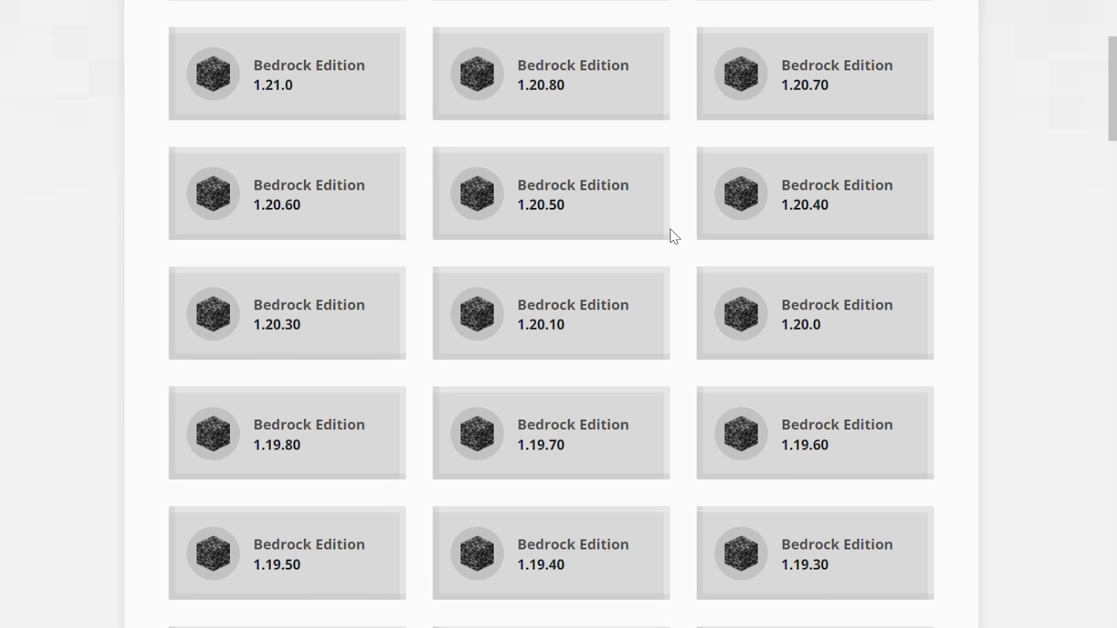
scroll(up, 3)
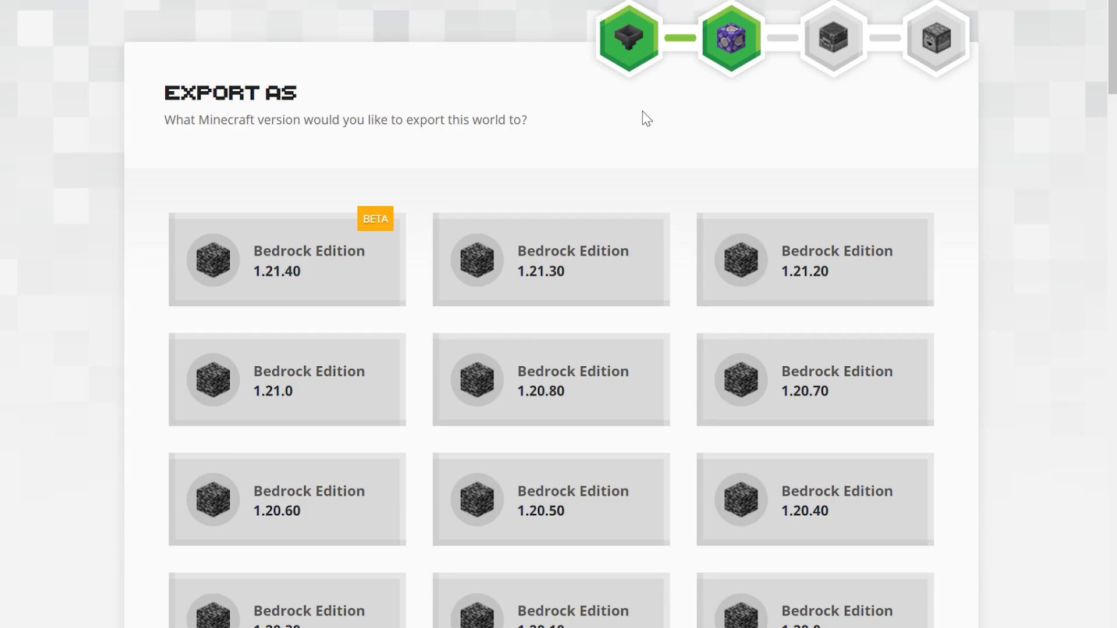
mouse_move(730, 68)
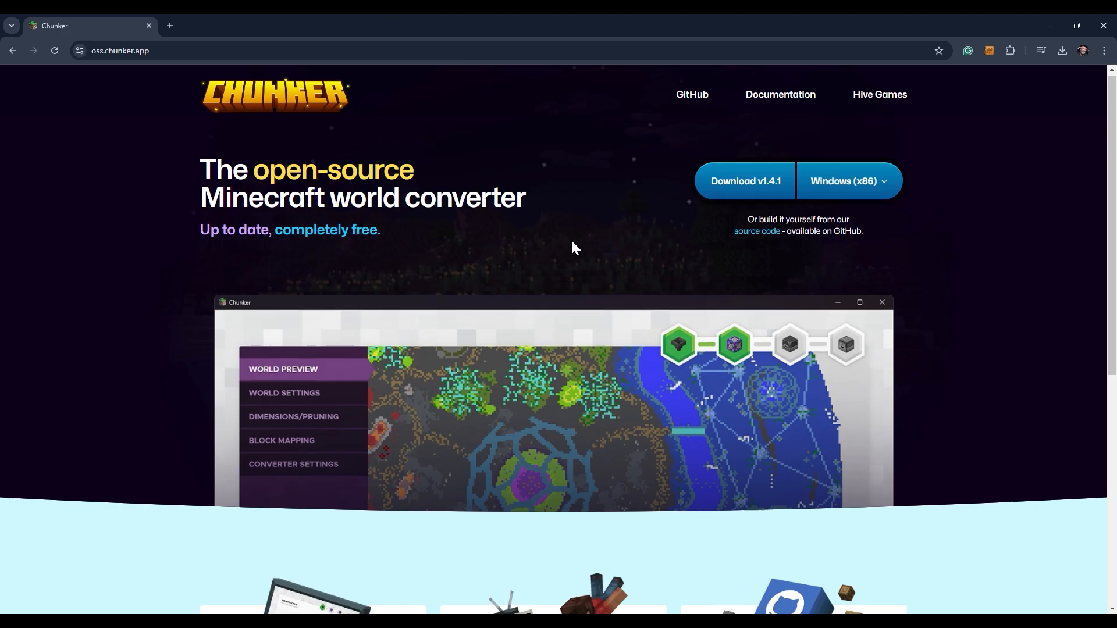
scroll(down, 3)
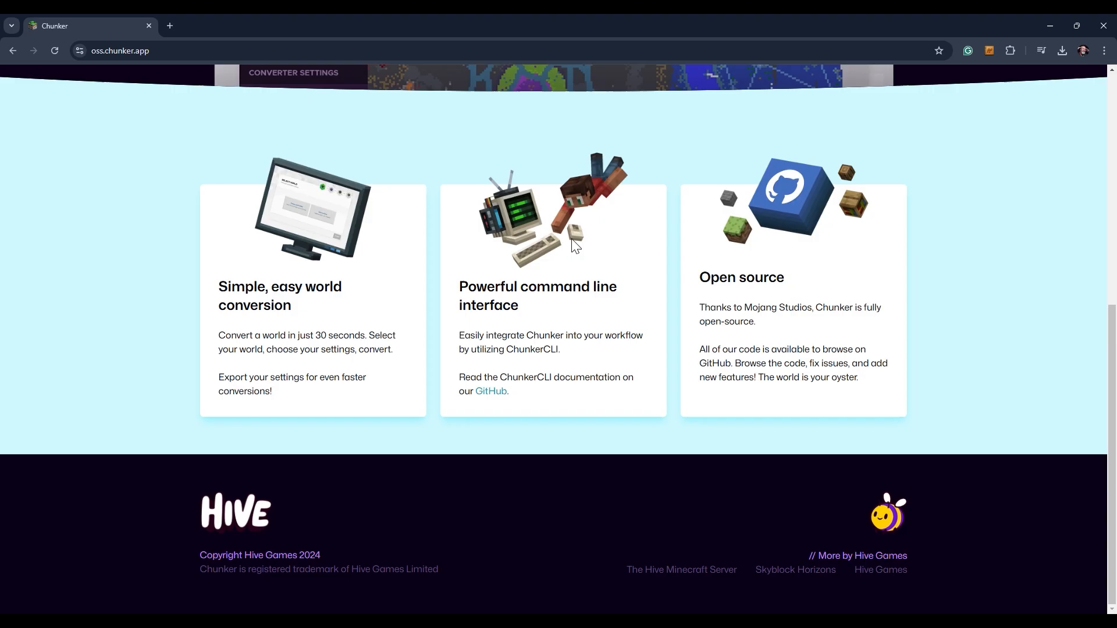
scroll(up, 3)
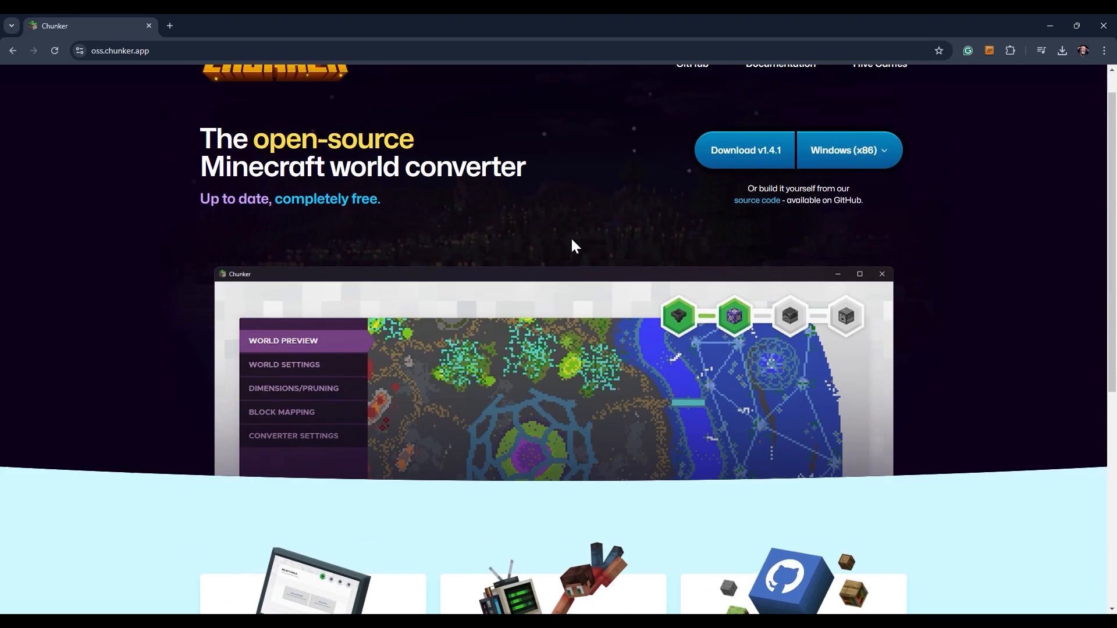
click(848, 150)
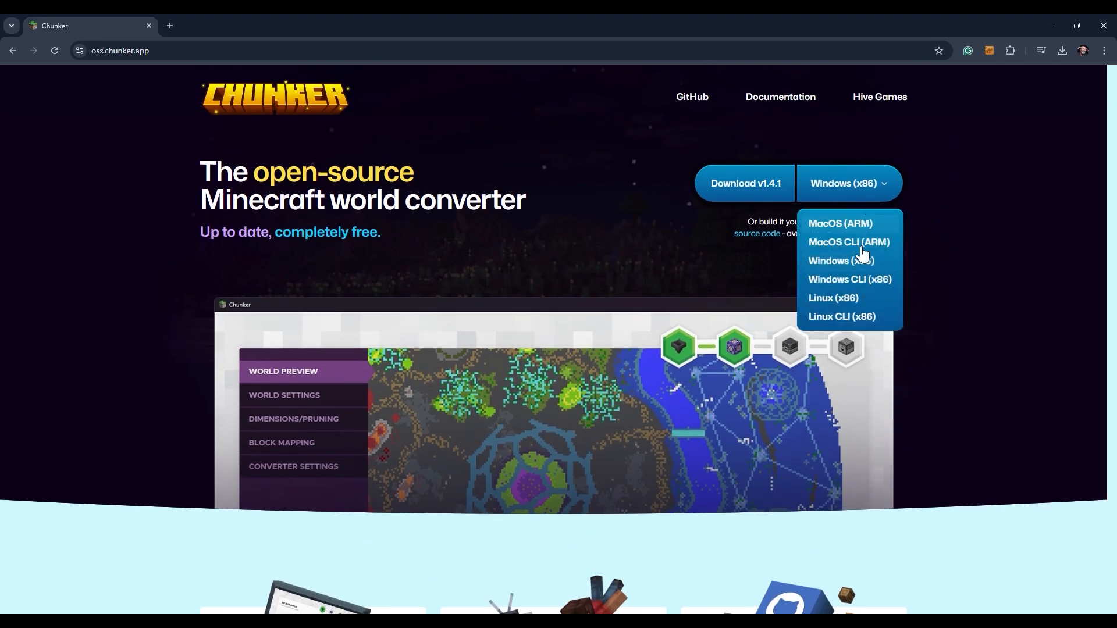
mouse_move(938, 199)
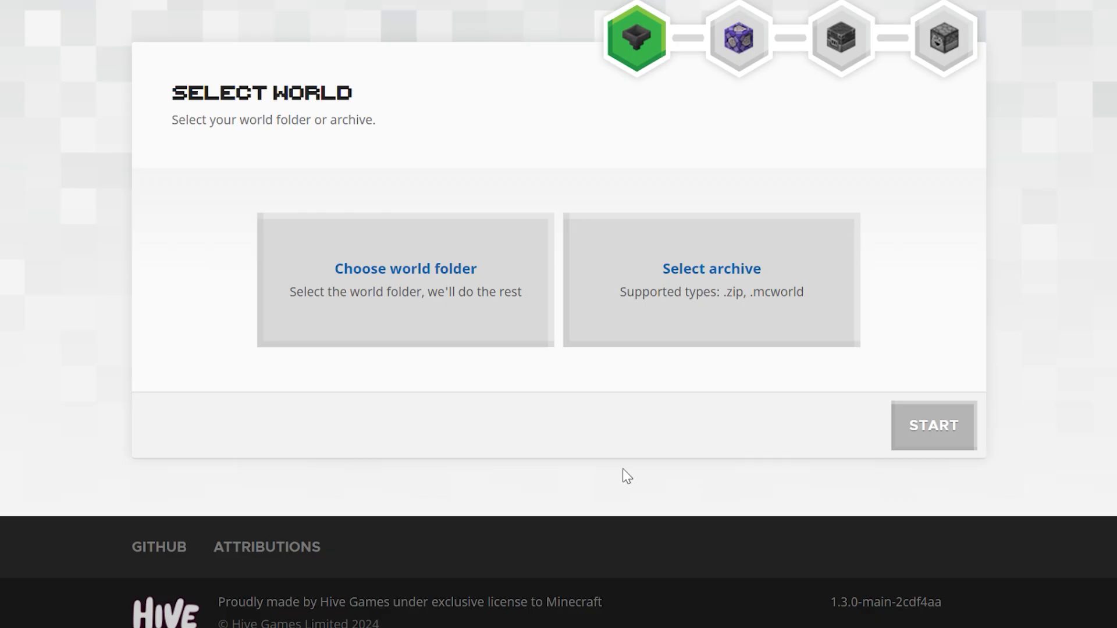
mouse_move(513, 361)
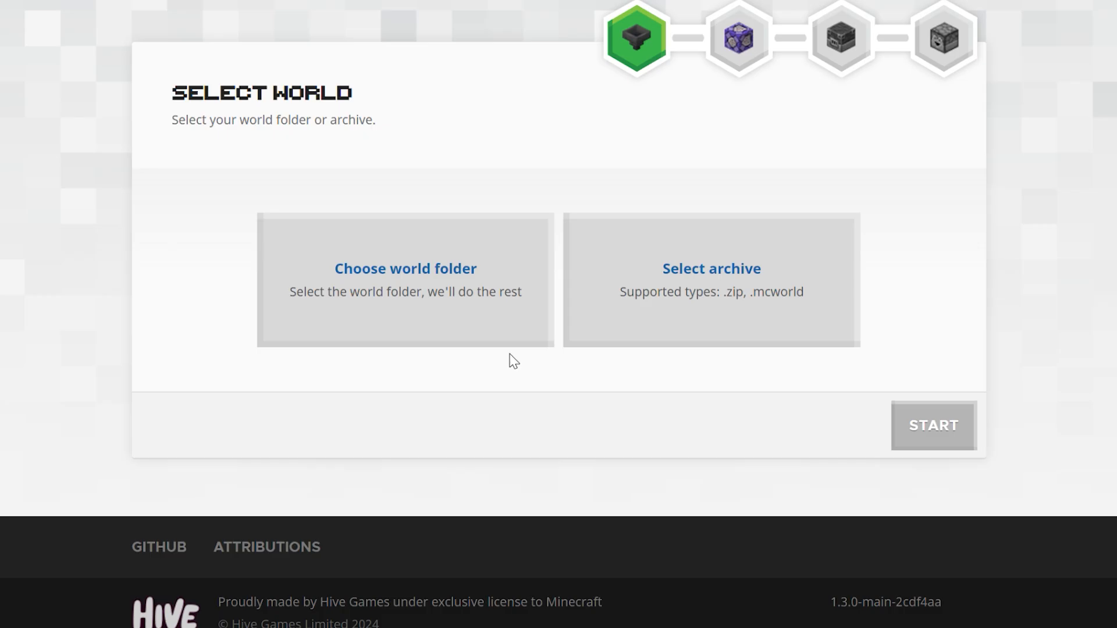
mouse_move(524, 319)
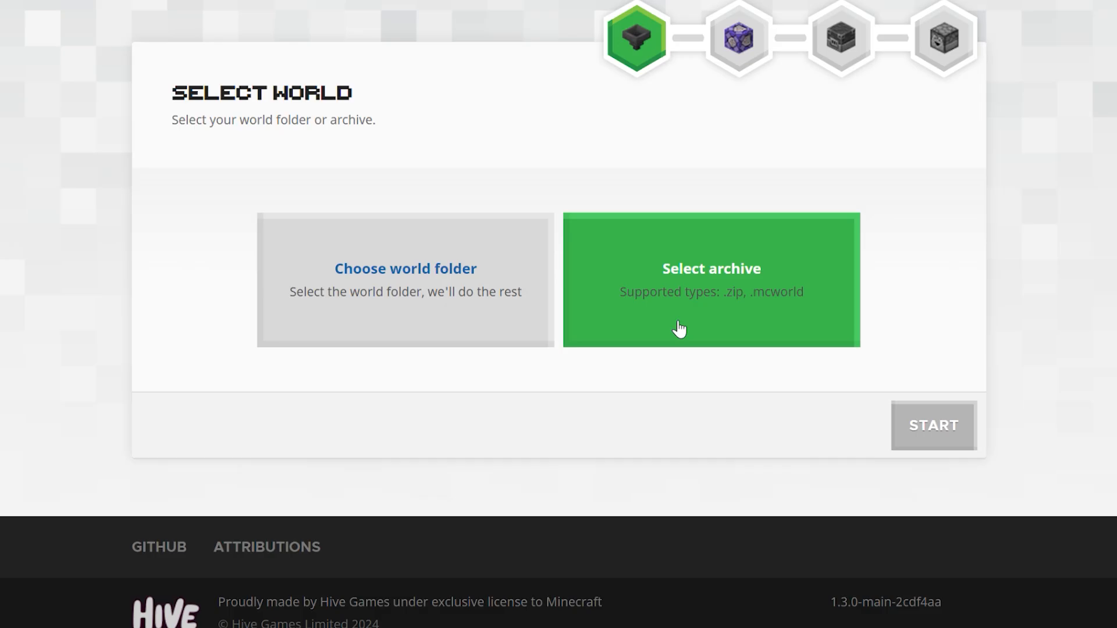
mouse_move(597, 321)
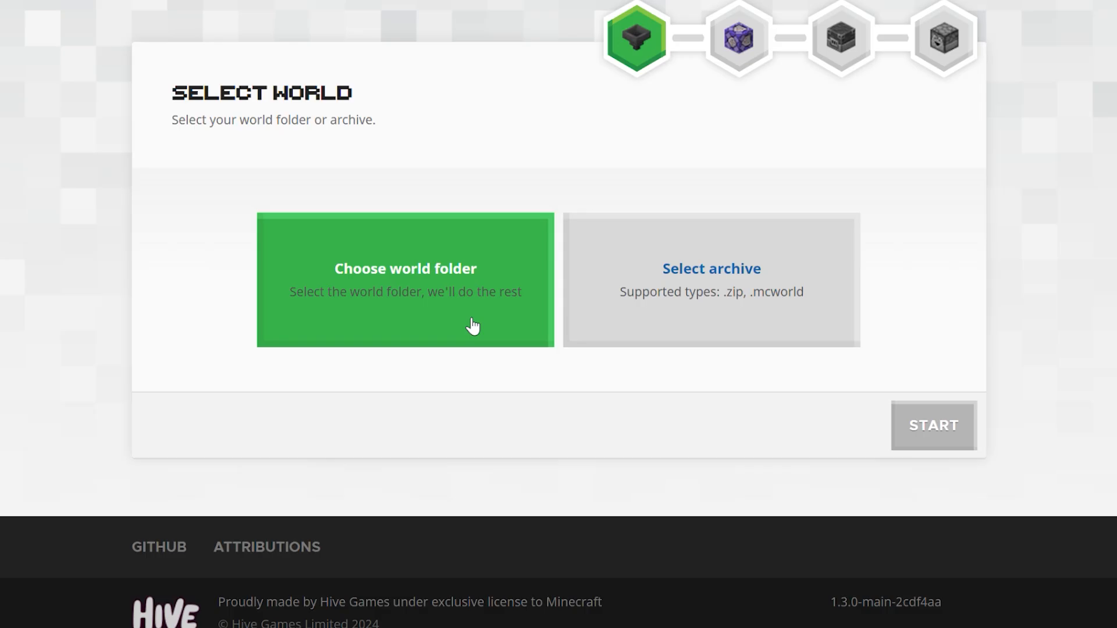
Choose the WonderQuestS2FINALE-v3 world folder and start loading it.
click(403, 279)
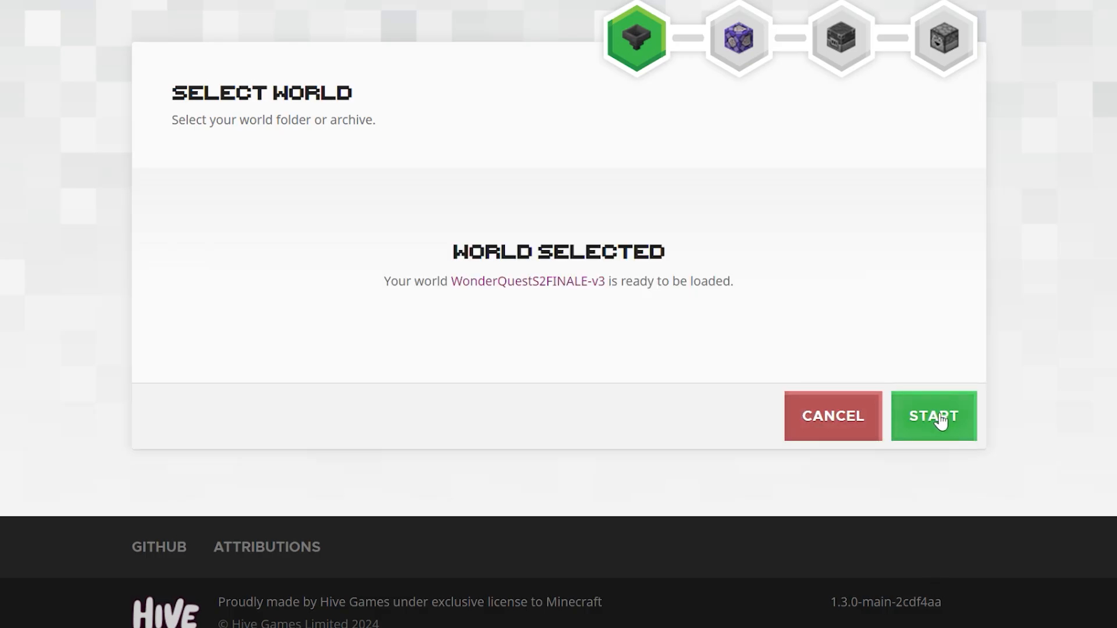
click(933, 416)
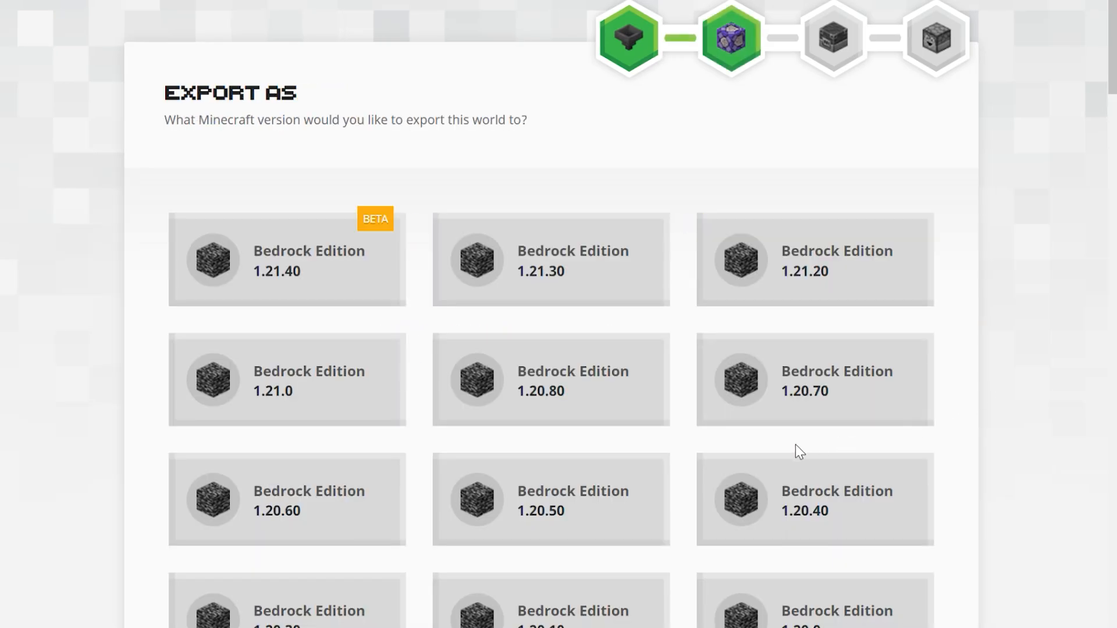
Switch to Advanced Mode so the world preview begins generating.
scroll(down, 3)
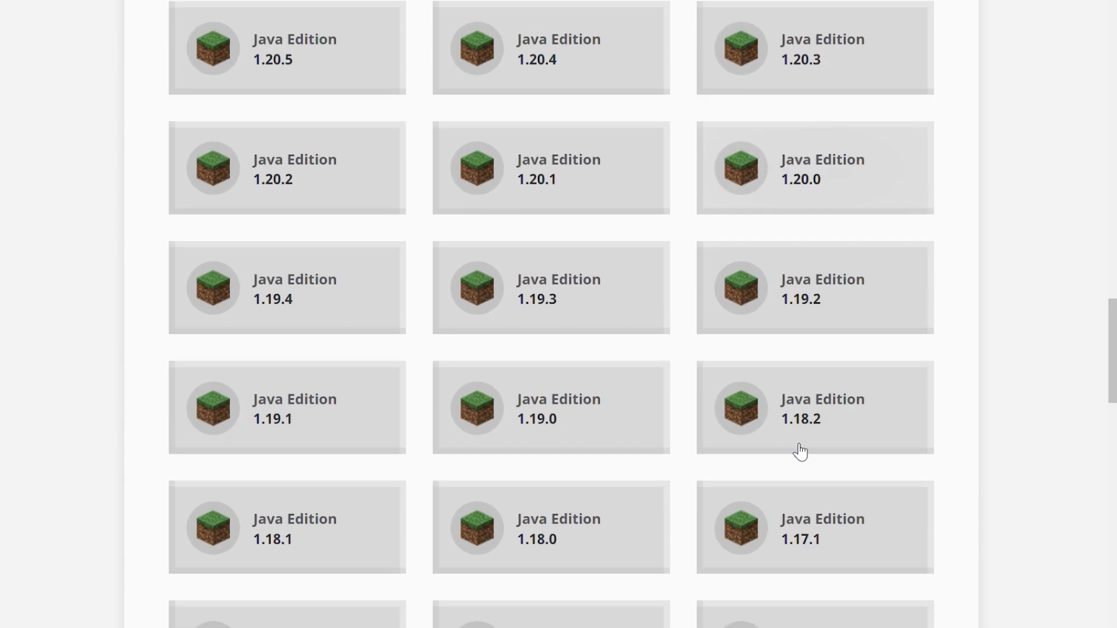
scroll(down, 3)
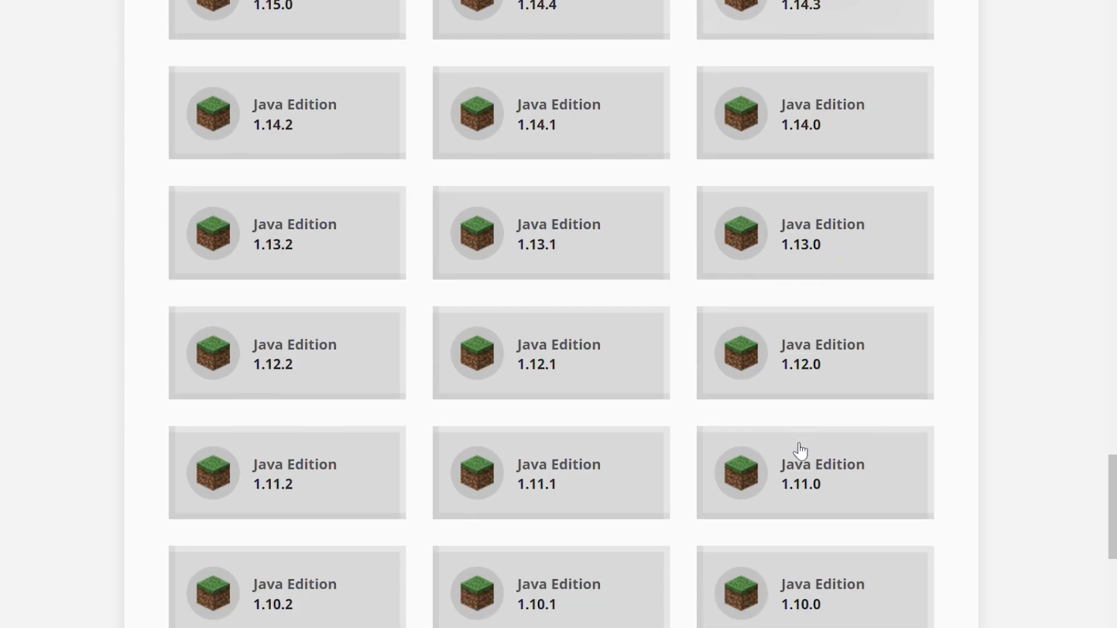
mouse_move(552, 372)
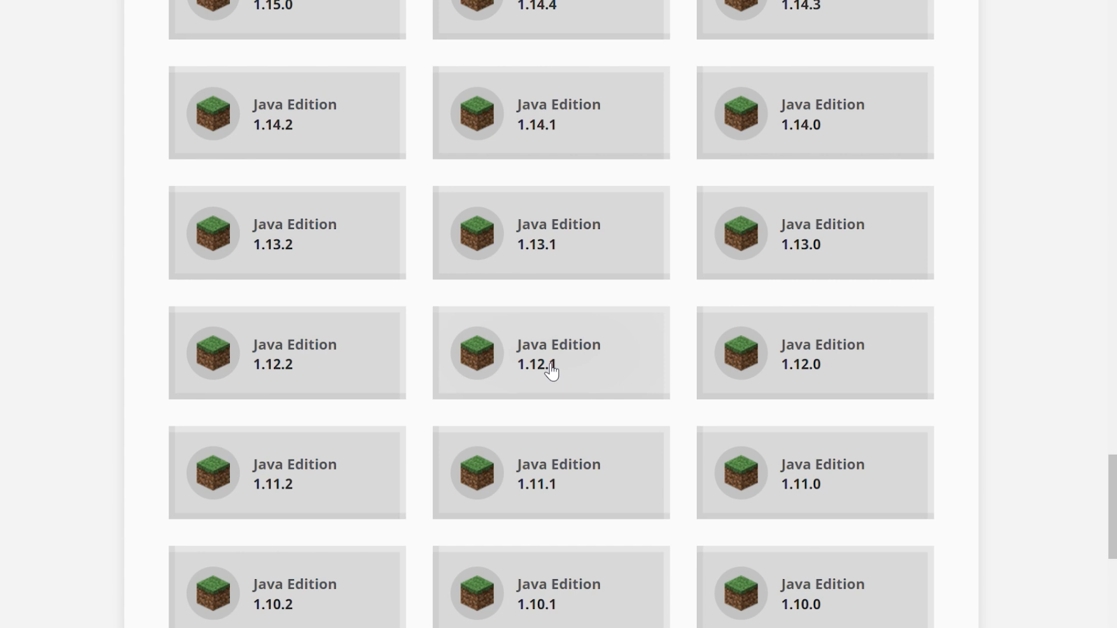
scroll(up, 3)
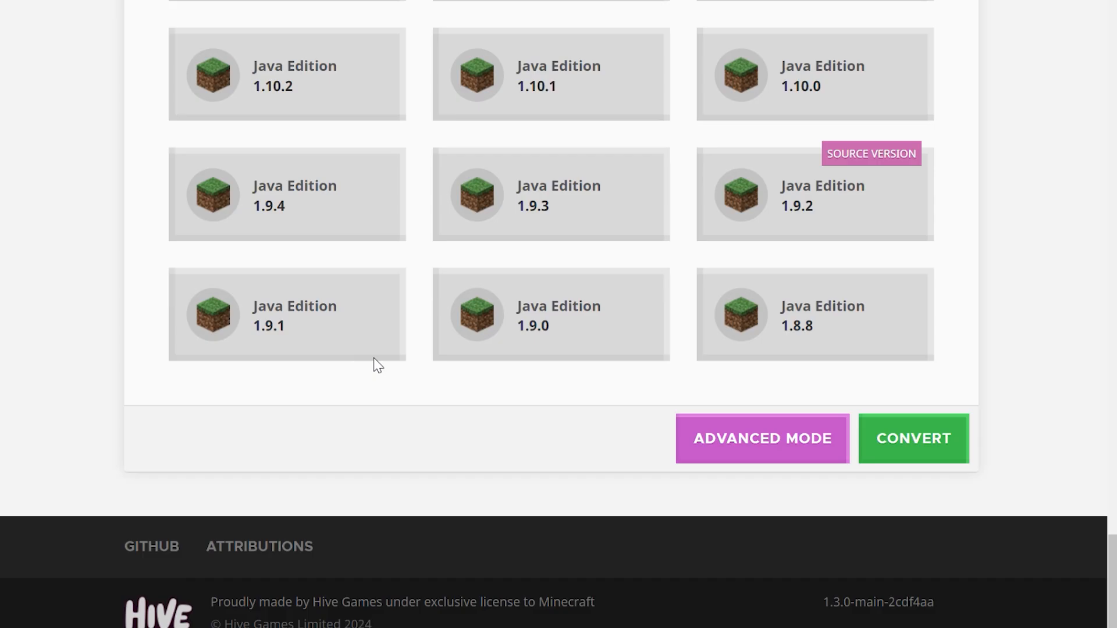
click(912, 439)
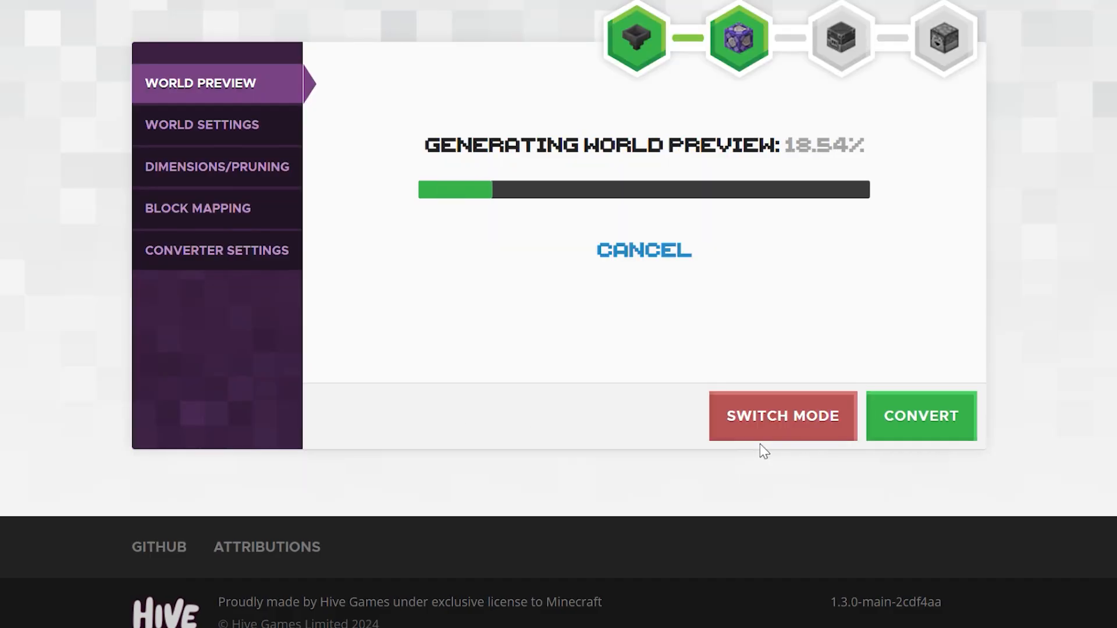
mouse_move(723, 358)
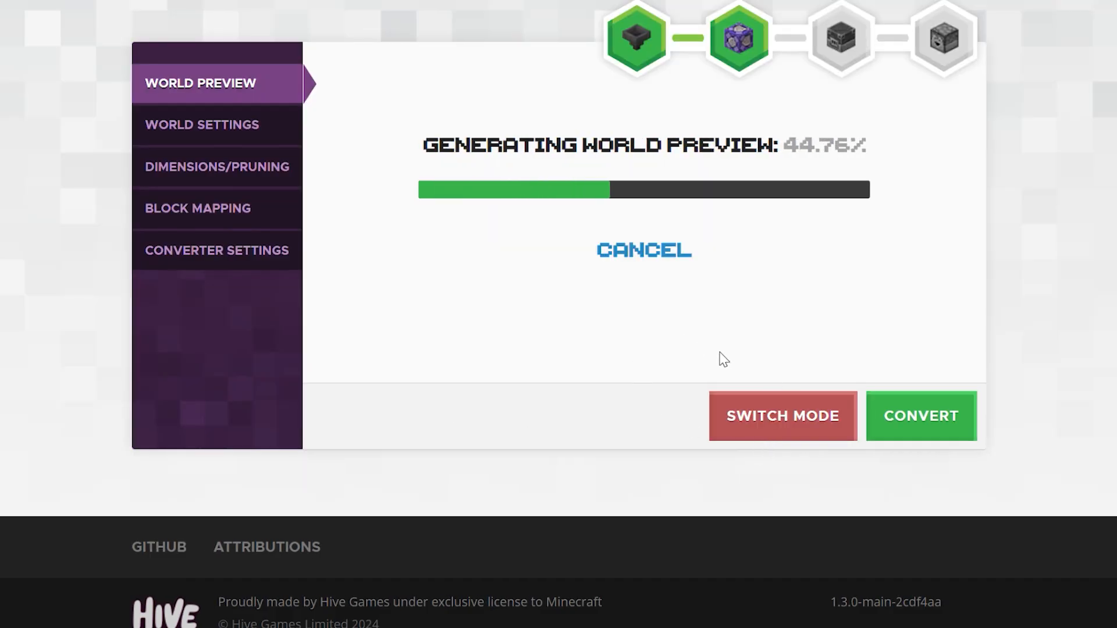
mouse_move(766, 392)
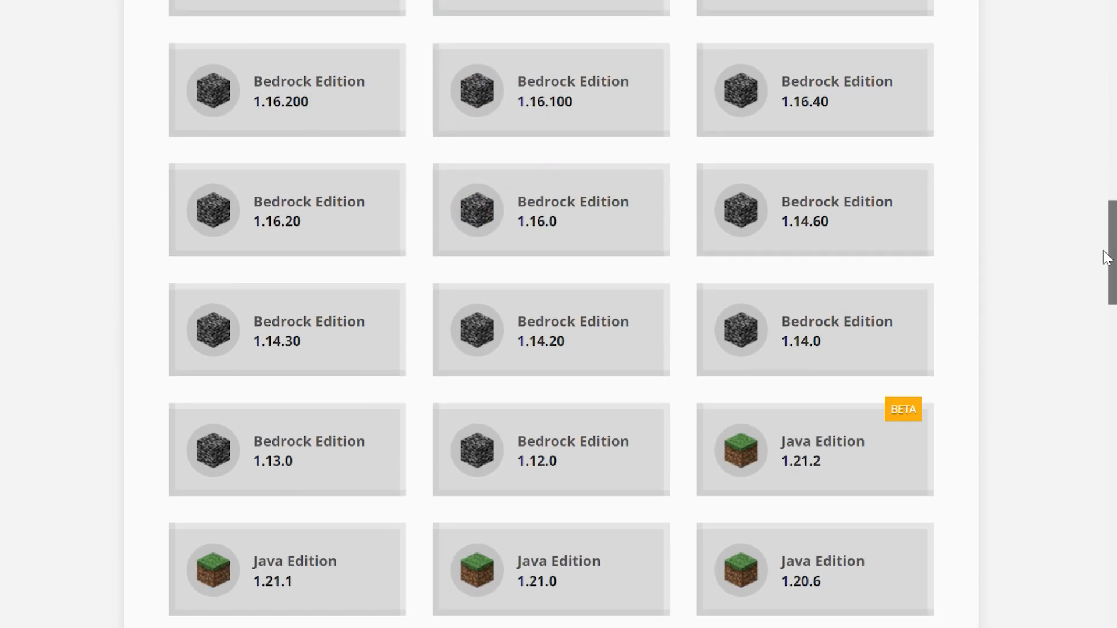
Convert the Java world to Bedrock Edition 1.21.30.
scroll(down, 3)
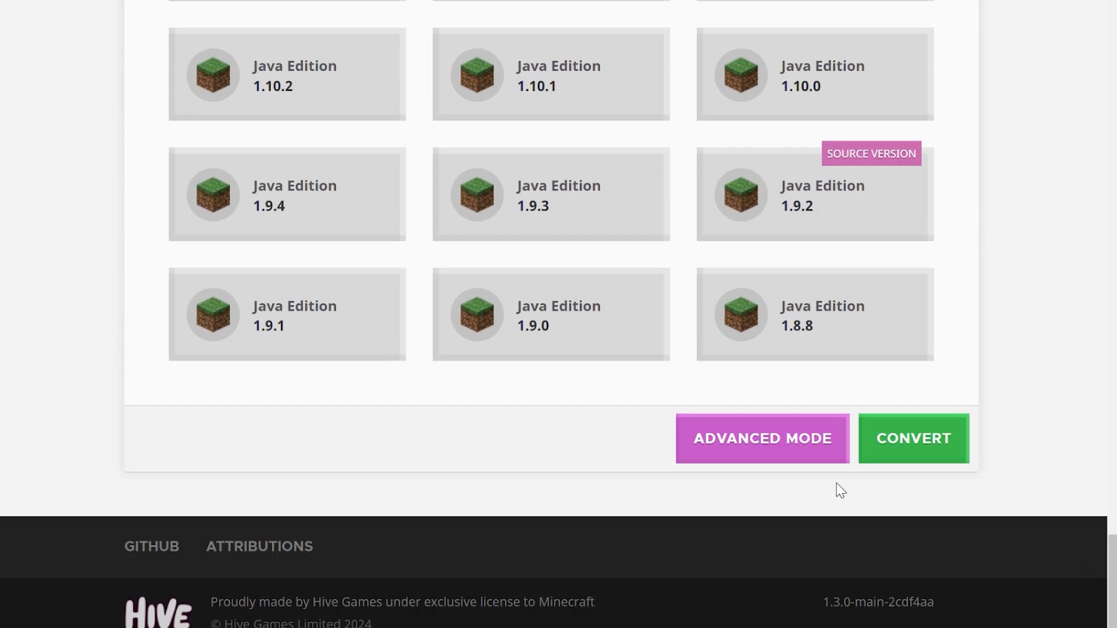
mouse_move(914, 446)
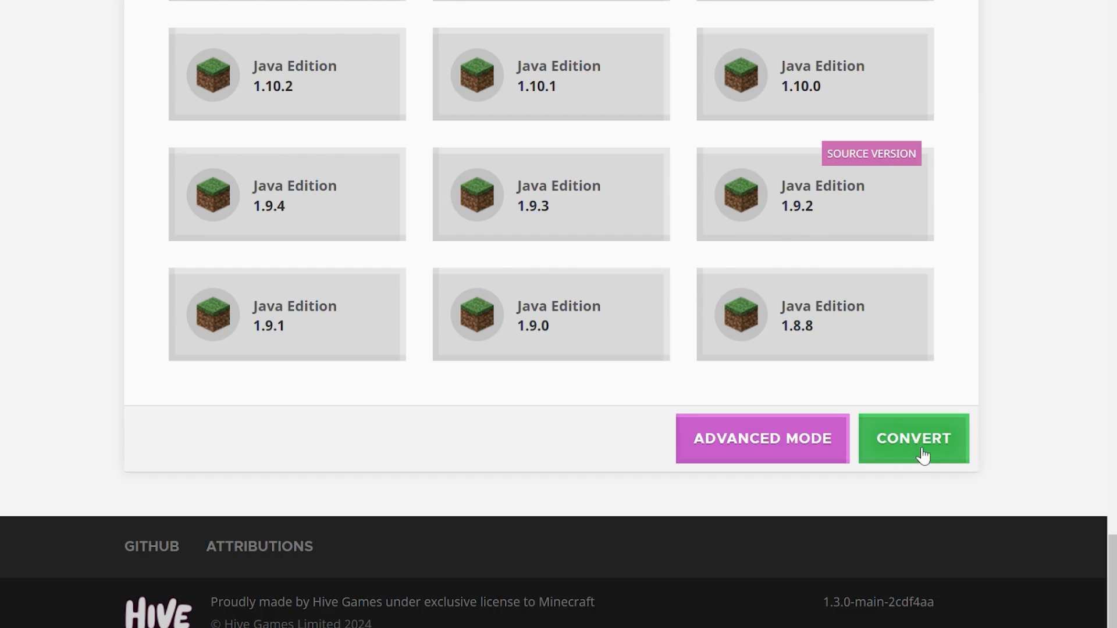
click(913, 438)
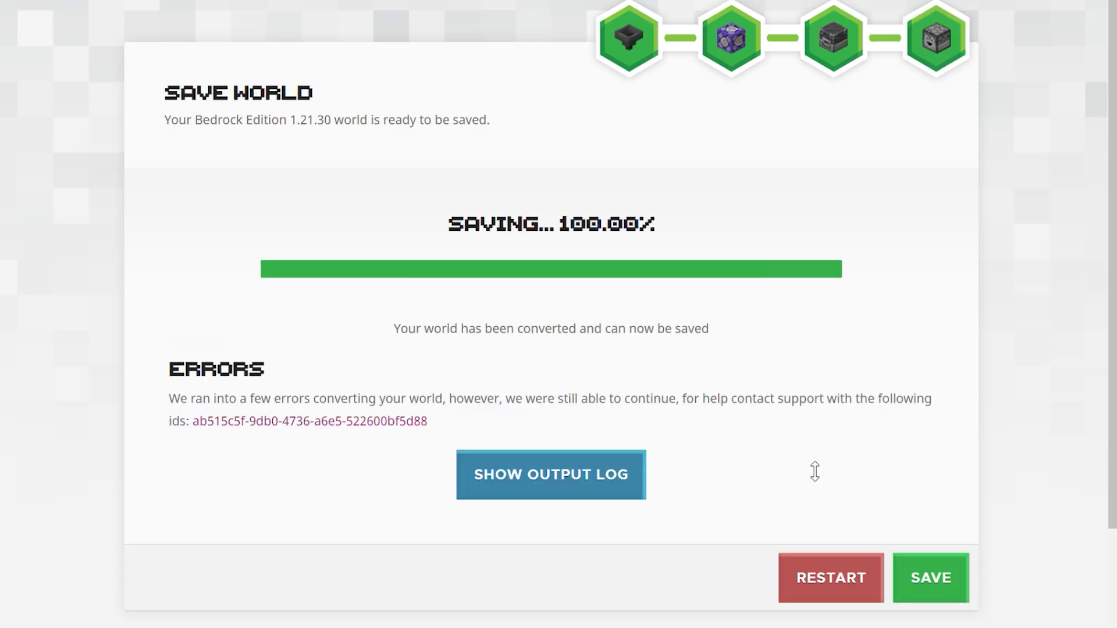
mouse_move(639, 547)
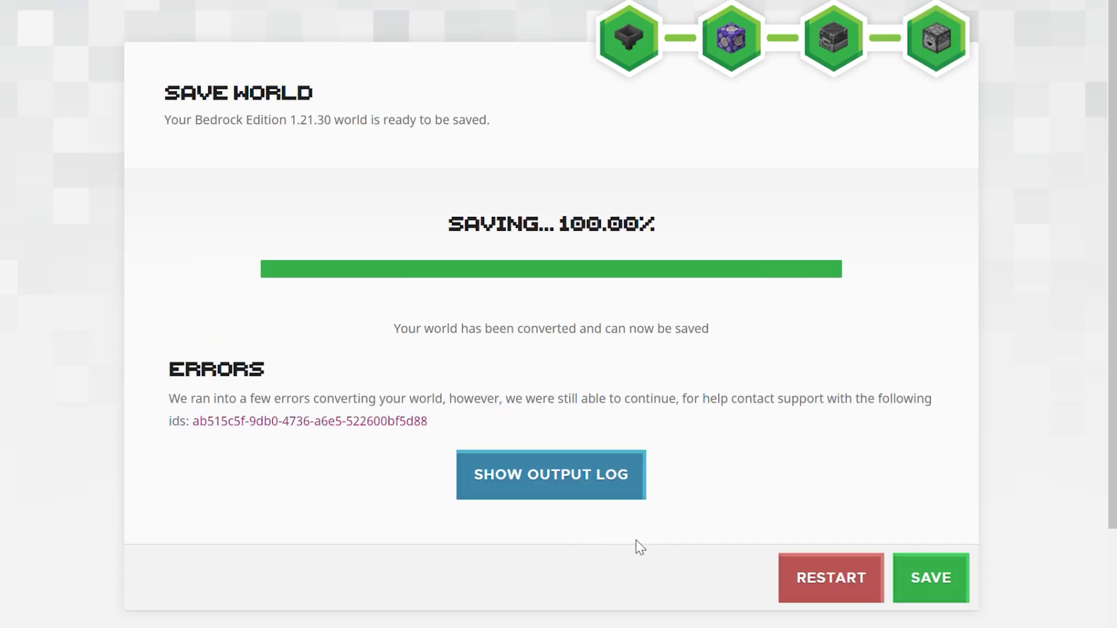
Save the converted Bedrock Edition 1.21.30 world.
click(930, 578)
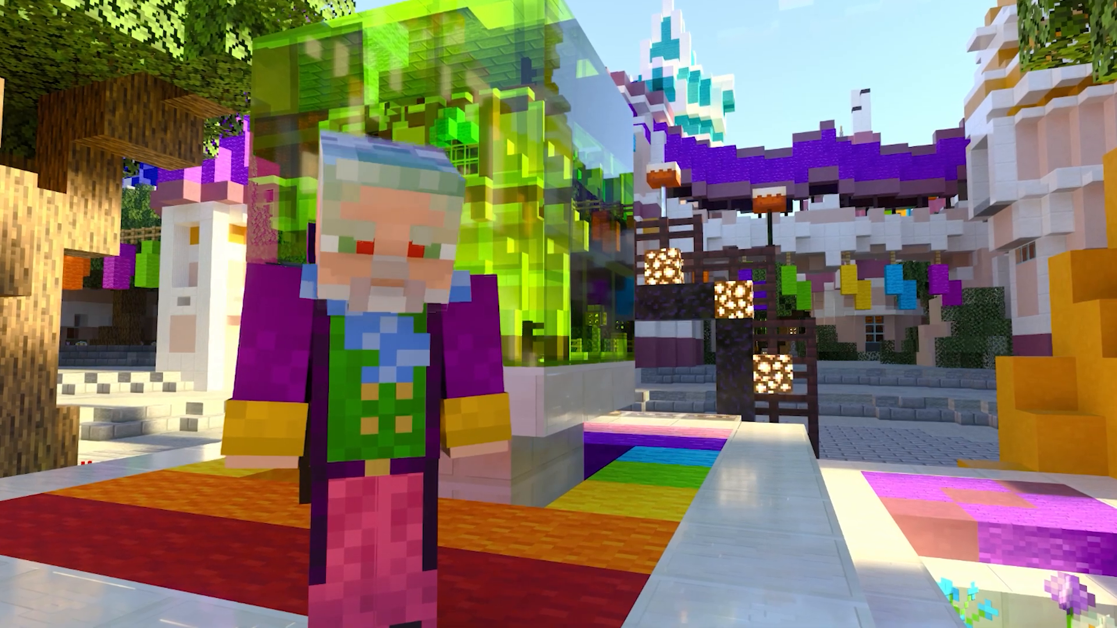
mouse_move(559, 314)
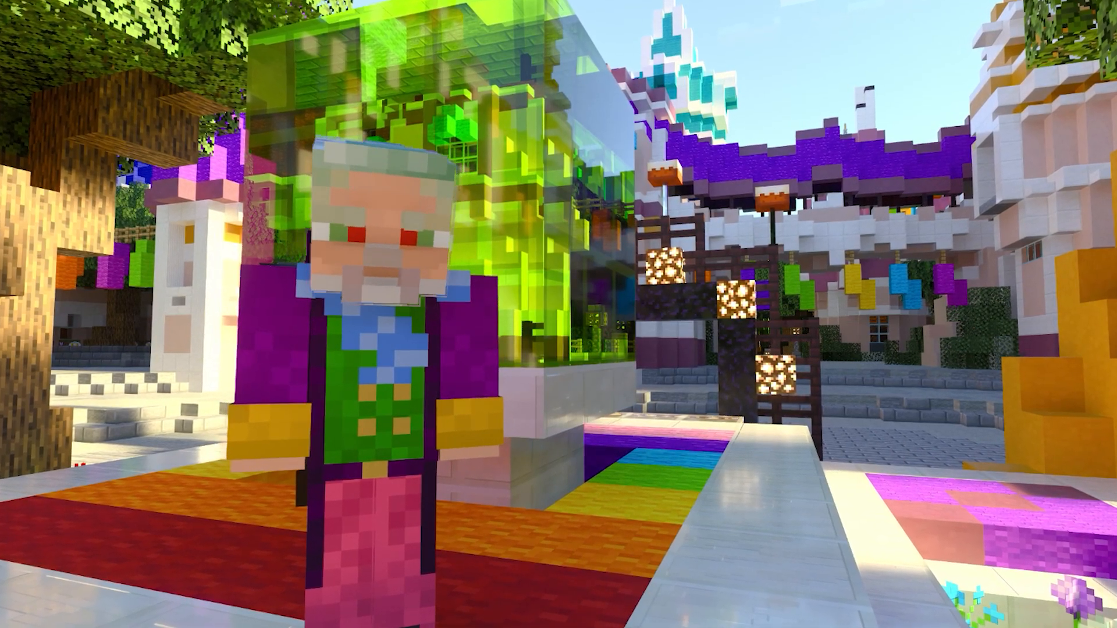